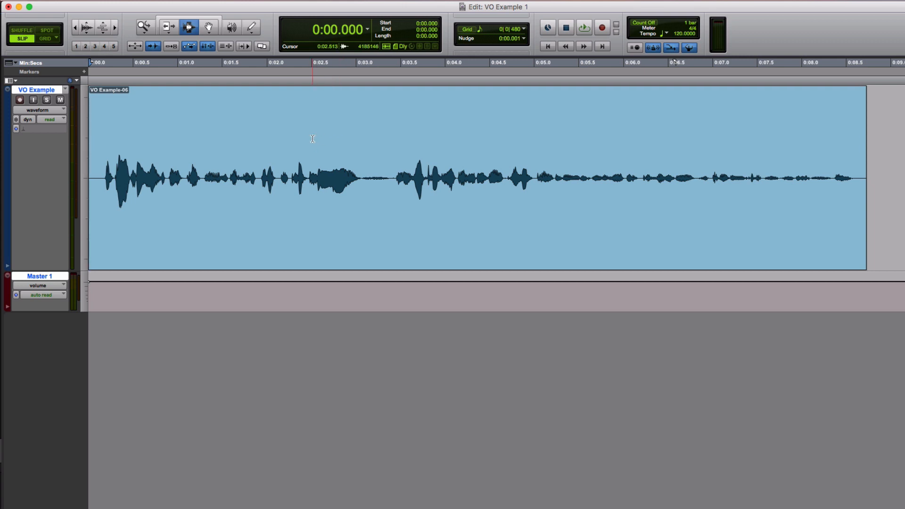
Select the breath in the VO Example clip, roughly 3.070 to 3.448 seconds
click(584, 28)
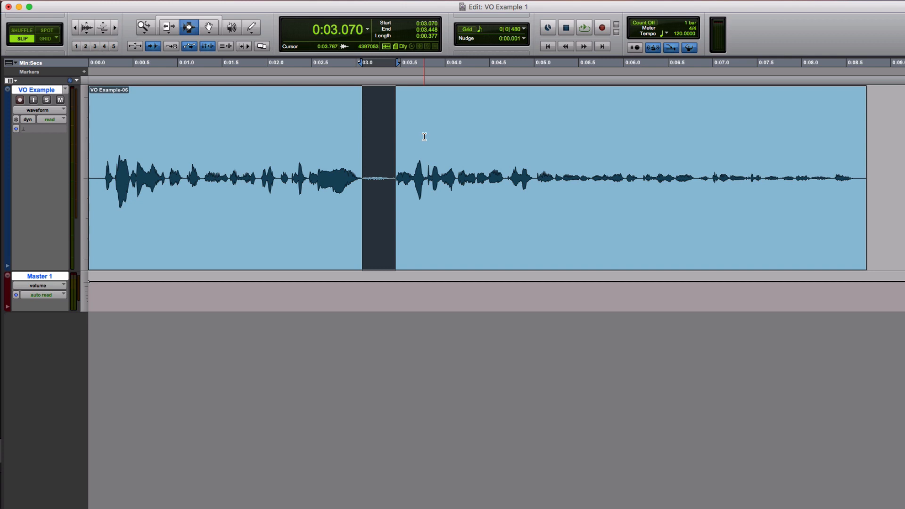
mouse_move(426, 136)
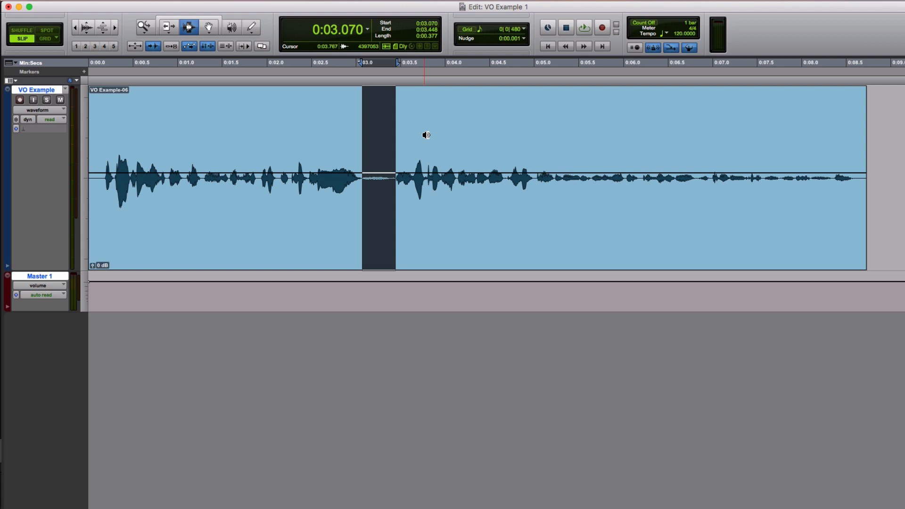
mouse_move(425, 136)
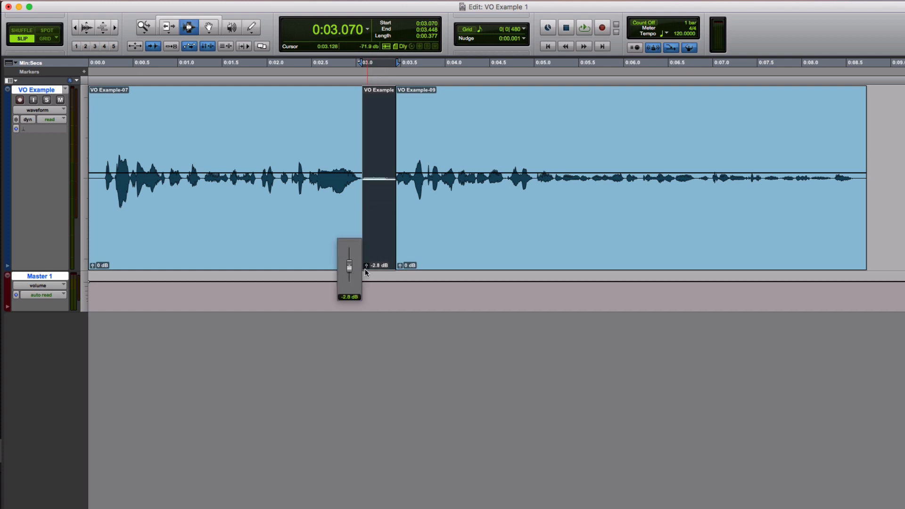
Drag the separated breath clip's gain fader down to lower its level
drag(350, 260, 350, 248)
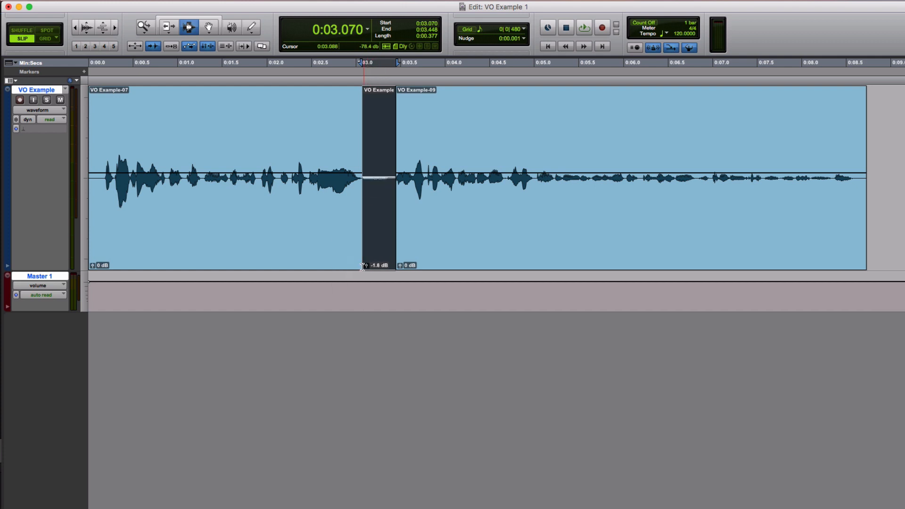
mouse_move(371, 248)
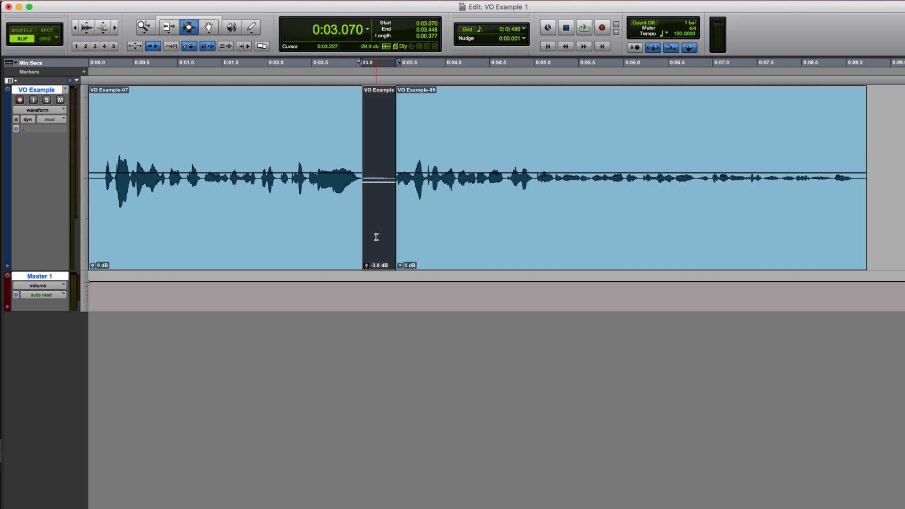
mouse_move(376, 236)
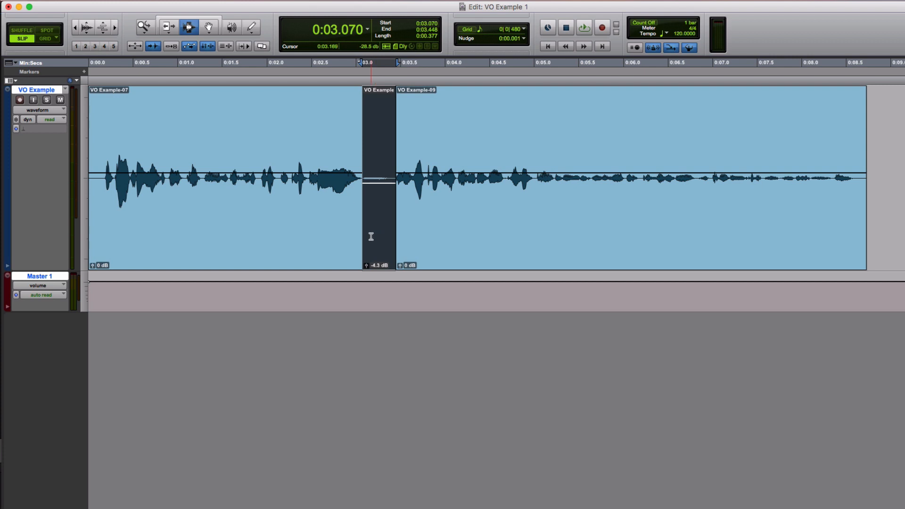
mouse_move(392, 272)
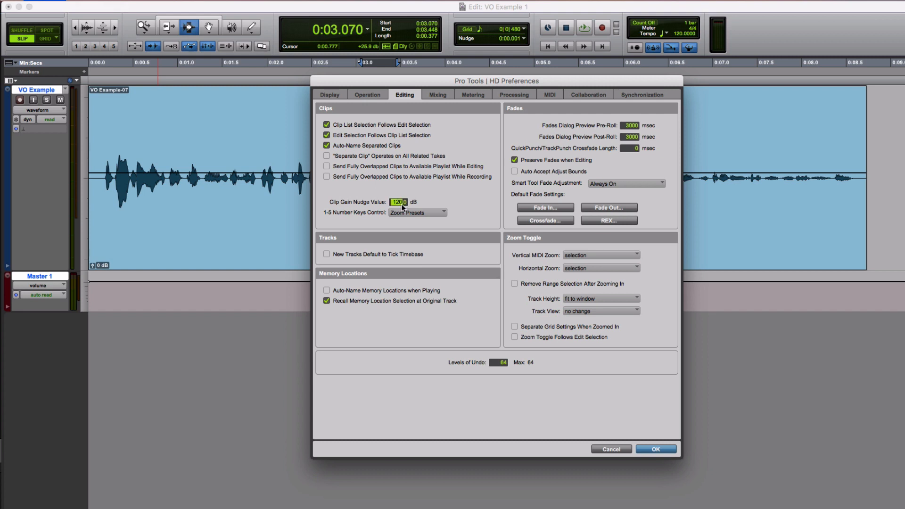
Set the Clip Gain Nudge Value to 3.0 dB in Editing preferences
text(3.0)
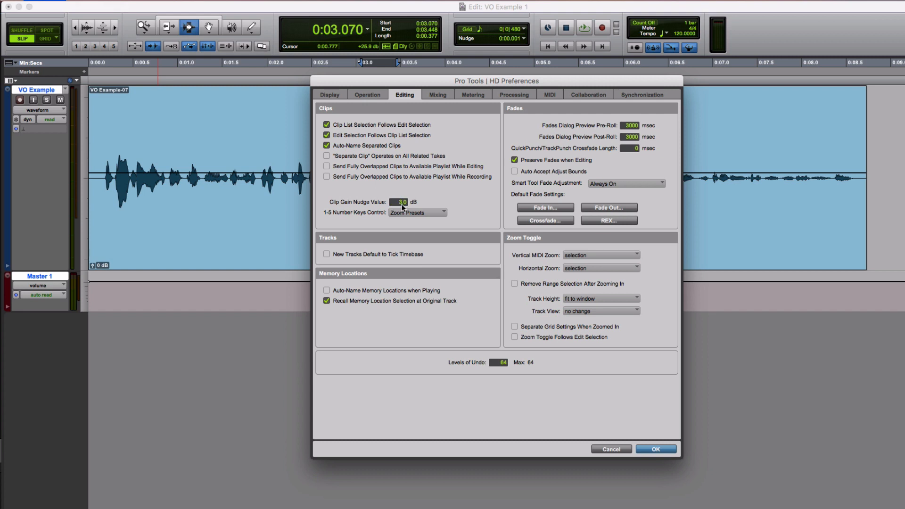
click(656, 449)
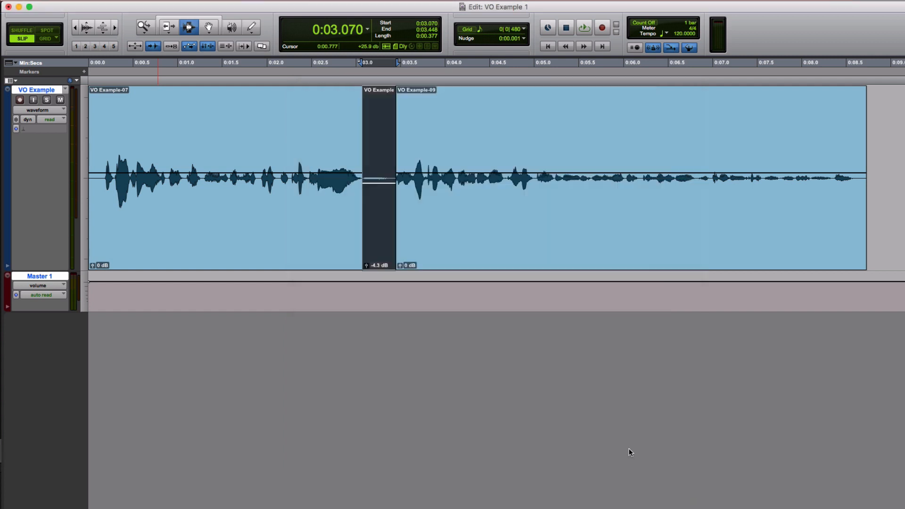
mouse_move(579, 393)
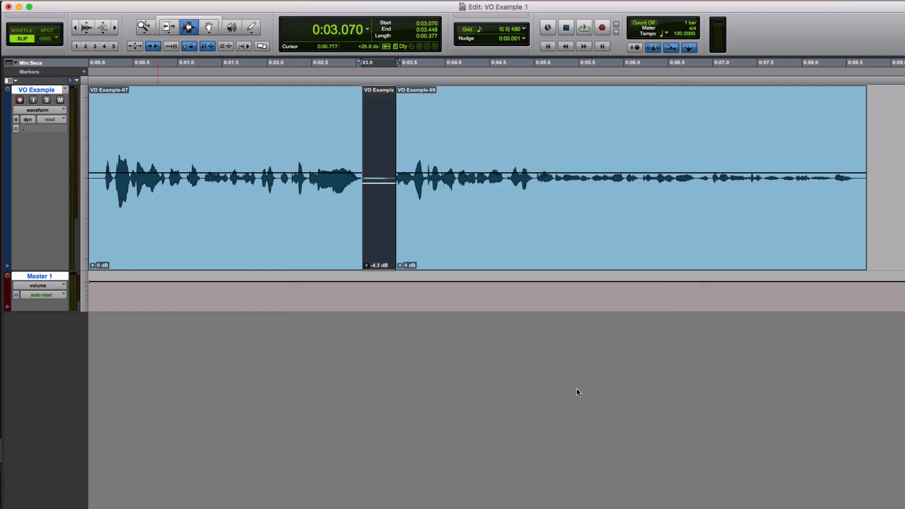